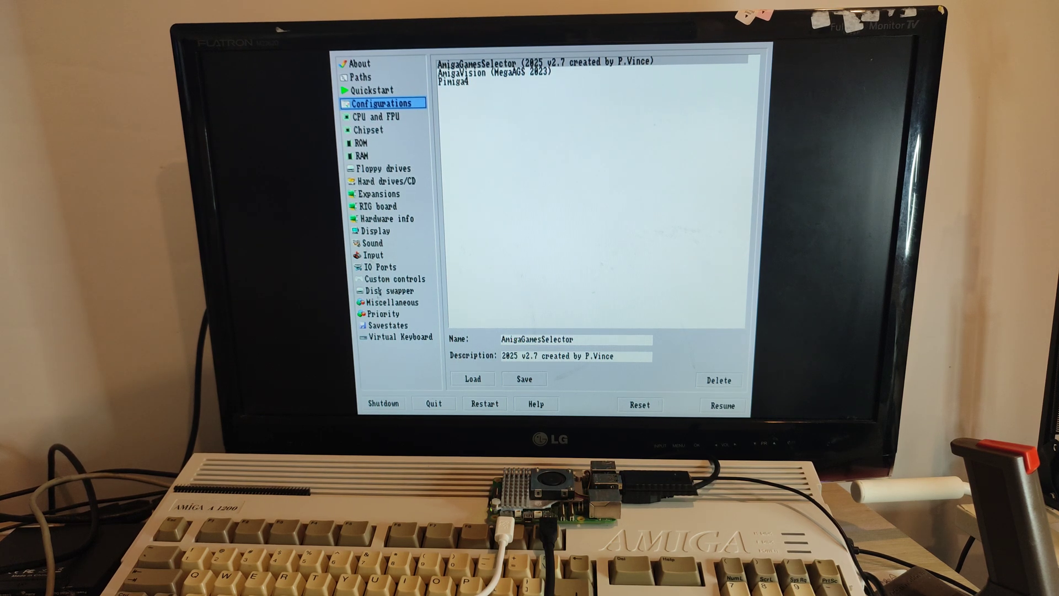
- In Input settings, set Port 1 to Gamepad, leaving Port 0 as System mouse
{"action": "left_click", "coordinate": [374, 255]}
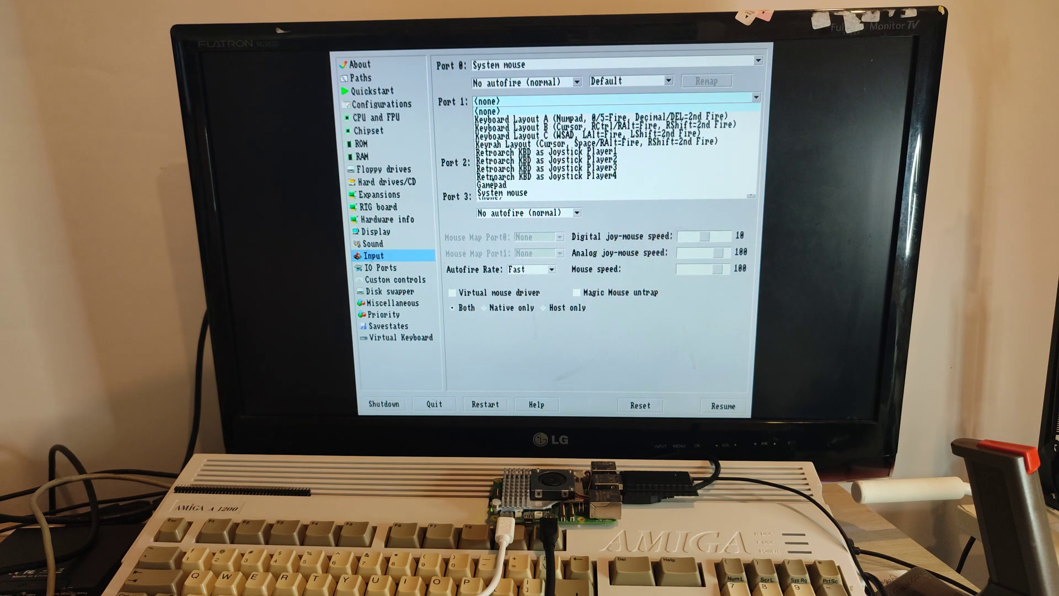
{"action": "left_click", "coordinate": [491, 184]}
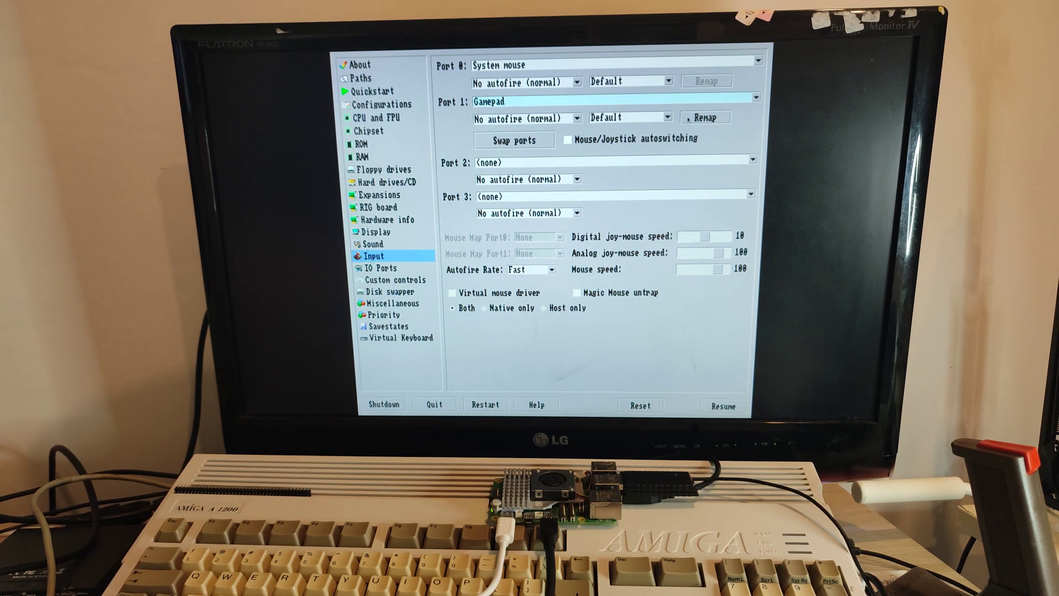
- Resume emulation to return to Disney's Aladdin title screen with Start Game and Options
{"action": "left_click", "coordinate": [705, 116]}
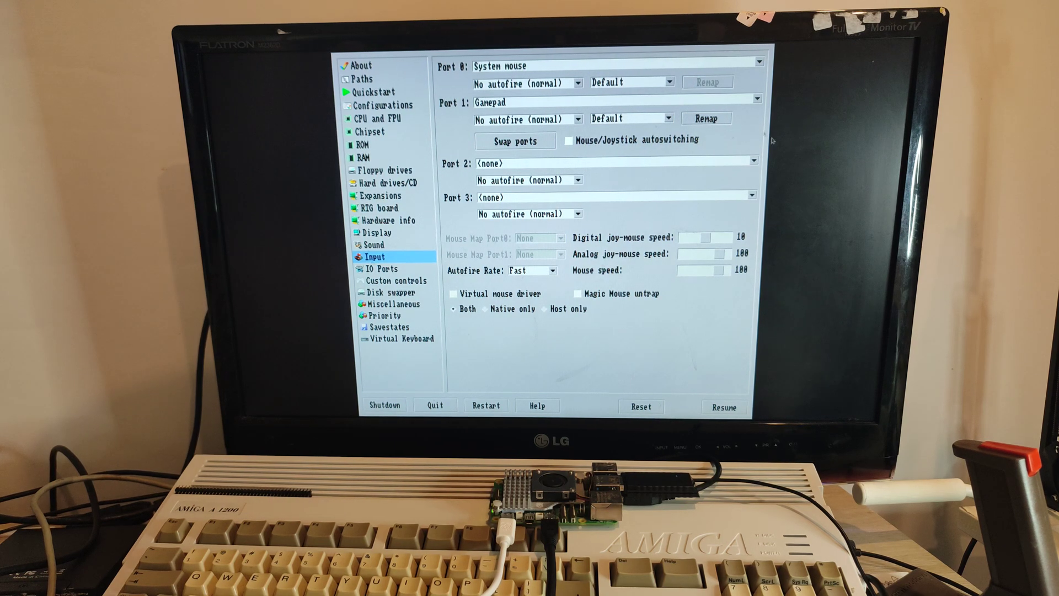
{"action": "left_click", "coordinate": [723, 406]}
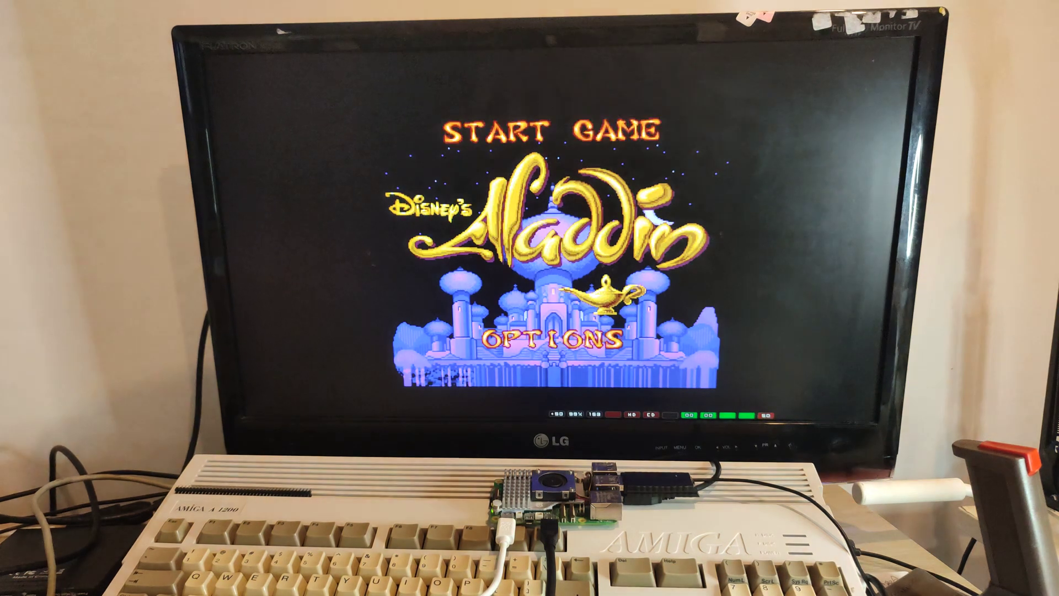